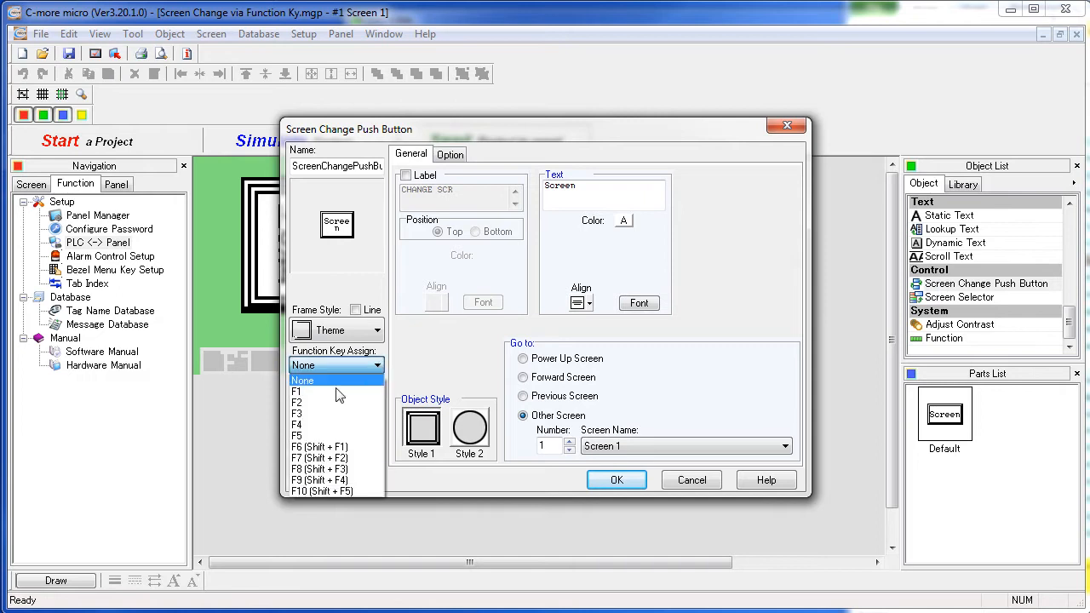
Step: Assign function key F1 to the Screen 1 screen change push button and confirm
{"action": "left_click", "coordinate": [296, 391]}
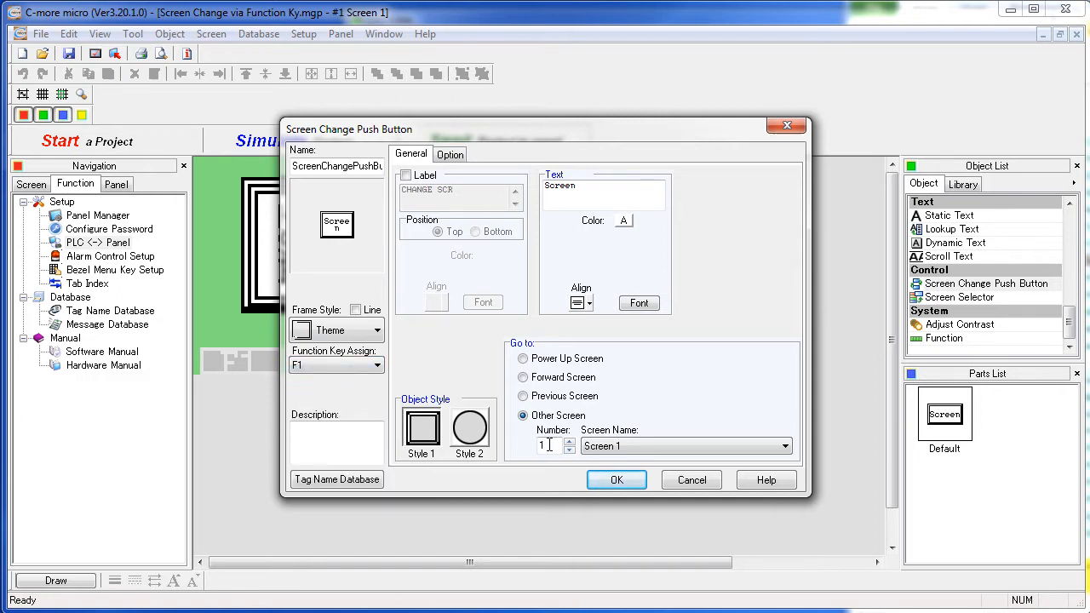
{"action": "mouse_move", "coordinate": [643, 510]}
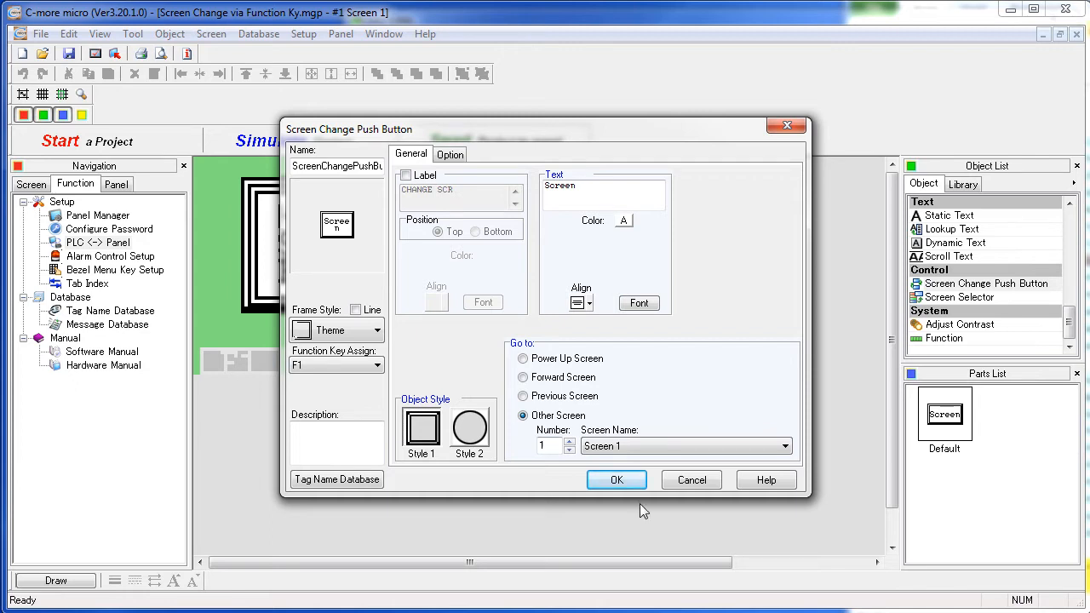
{"action": "left_click", "coordinate": [616, 480]}
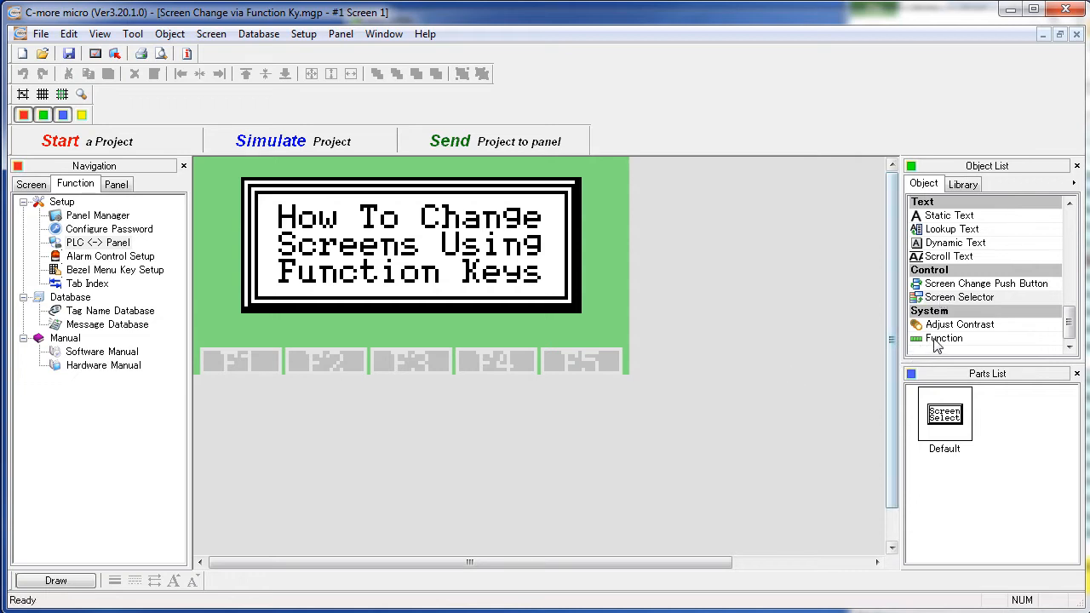
Step: Launch the project simulator and press an F-key on the simulated panel to switch screens
{"action": "left_click", "coordinate": [270, 140]}
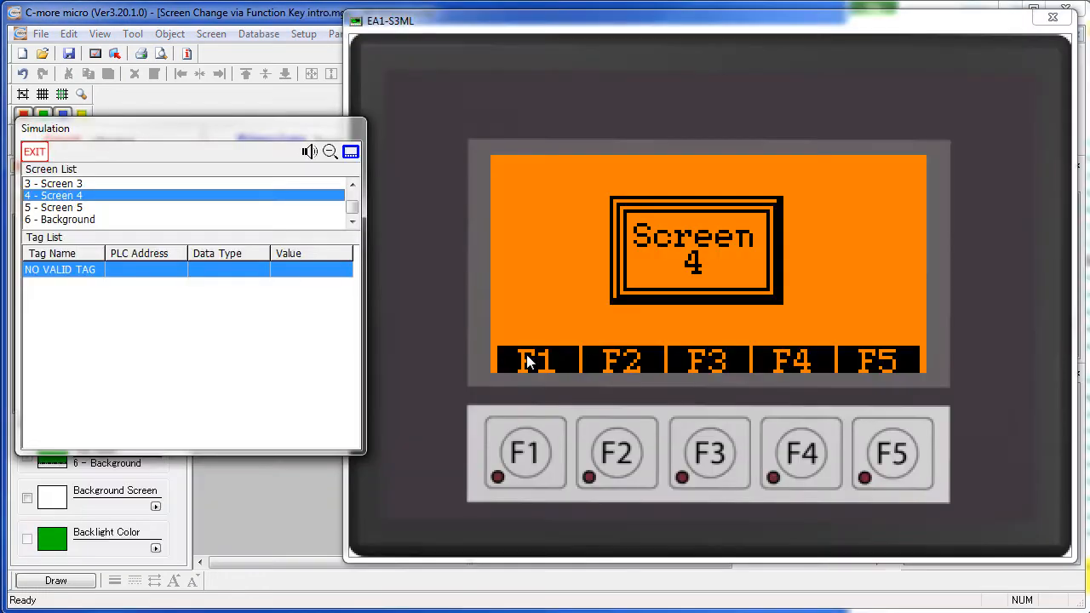
{"action": "left_click", "coordinate": [620, 360]}
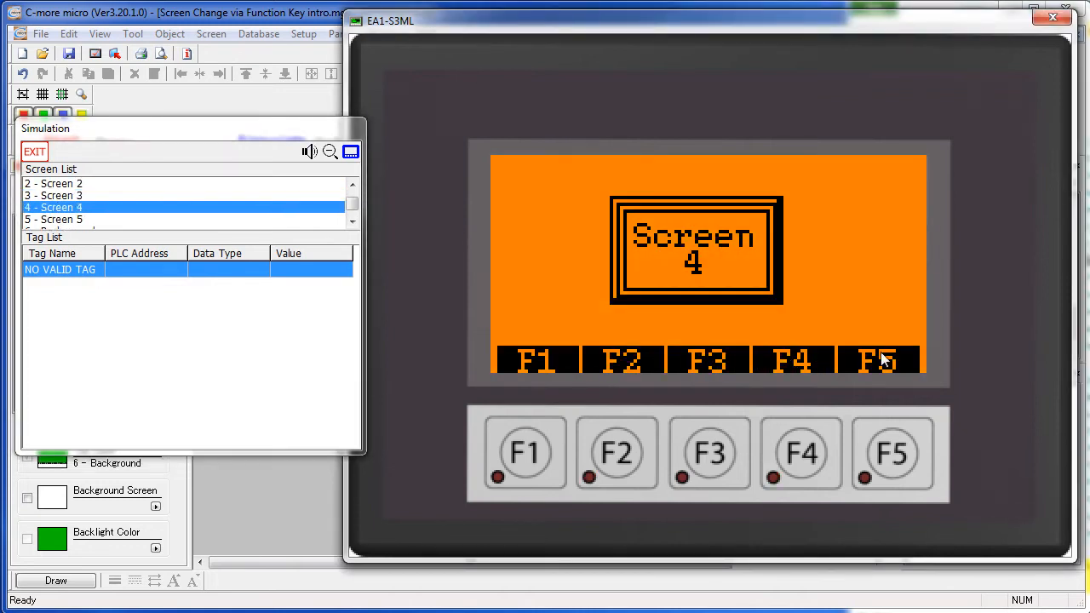
{"action": "left_click", "coordinate": [536, 361]}
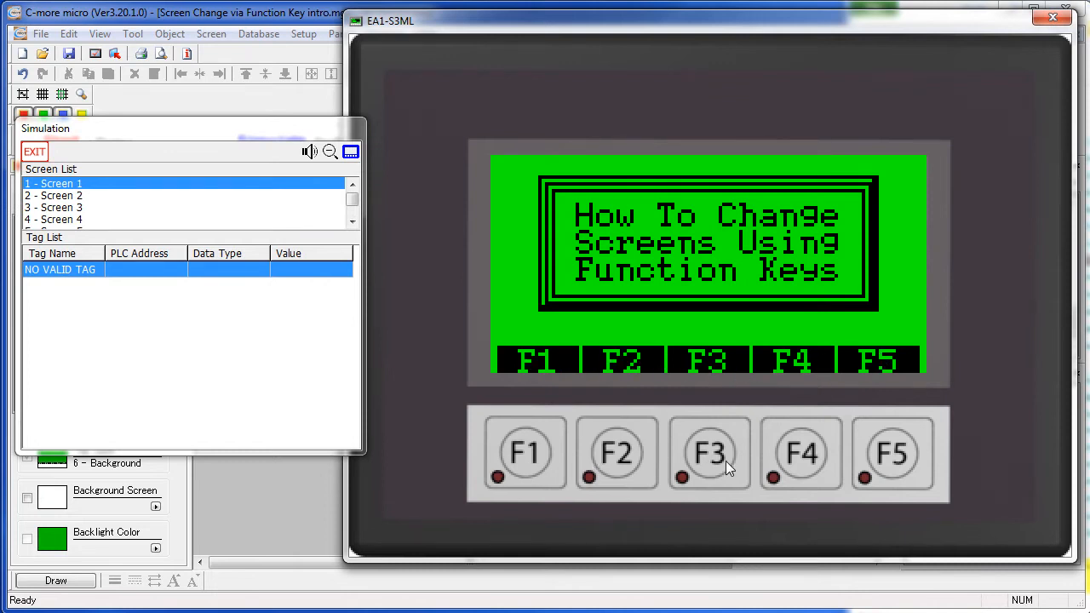
{"action": "left_click", "coordinate": [891, 452]}
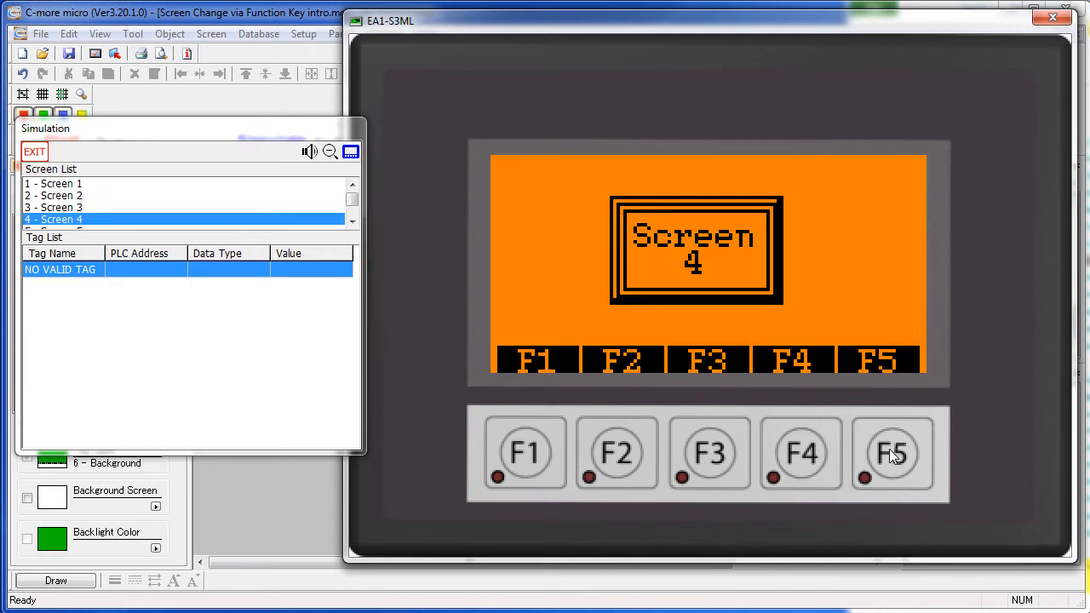
{"action": "left_click", "coordinate": [892, 453]}
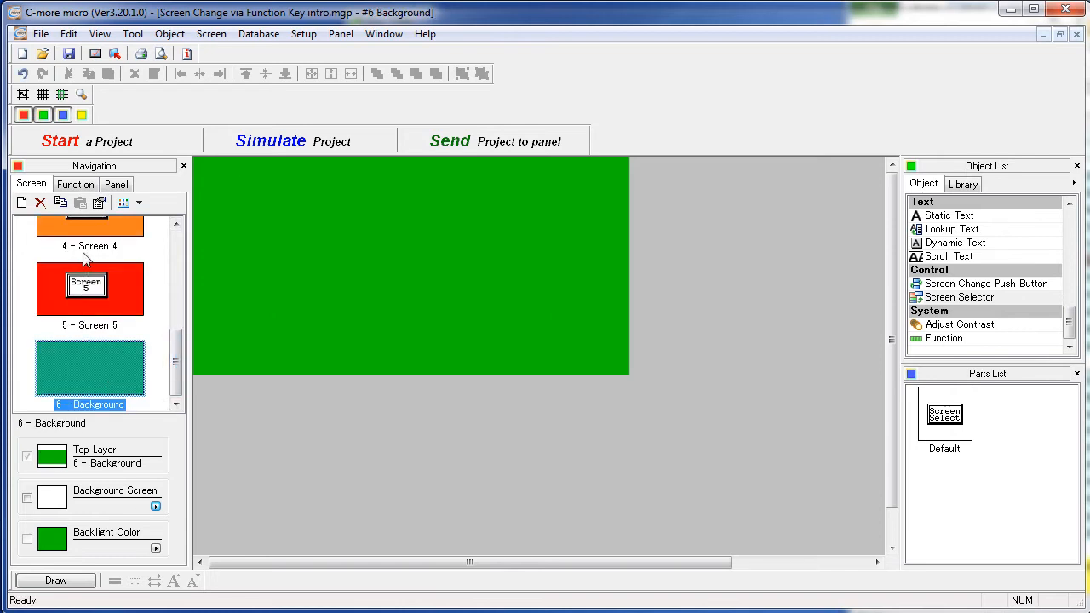
{"action": "mouse_move", "coordinate": [89, 225]}
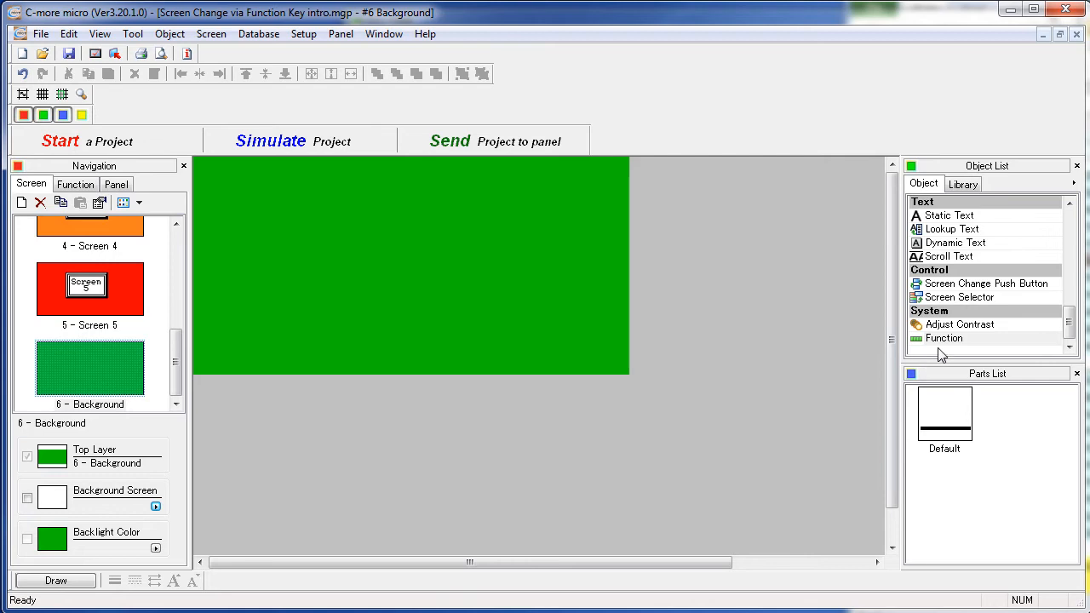
Step: Place a Function object on the Background screen and set F1's action to ScreenChange
{"action": "left_click", "coordinate": [944, 338]}
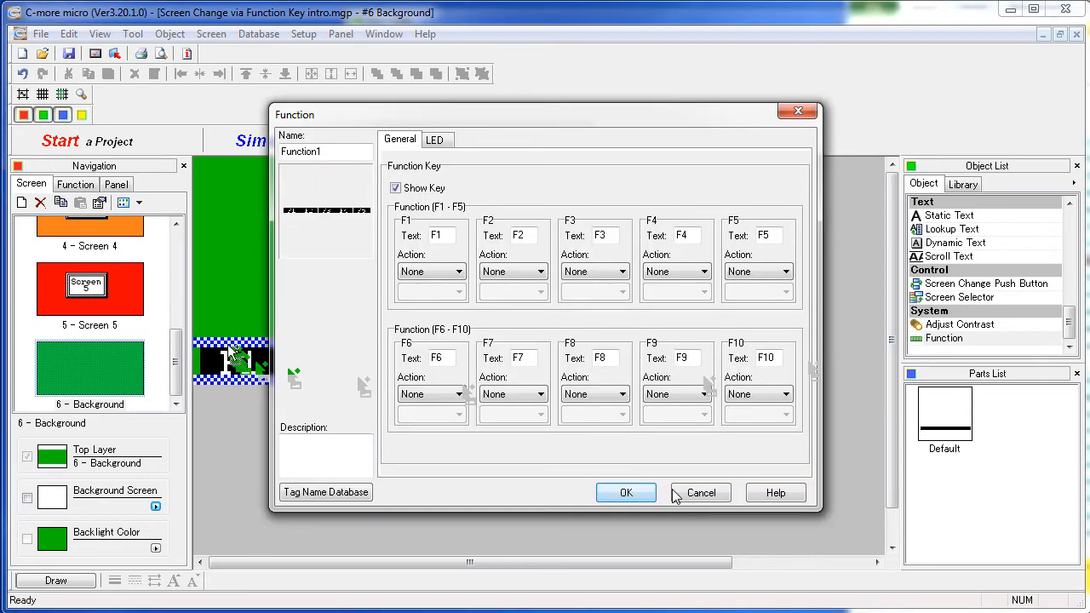
{"action": "left_click", "coordinate": [326, 455]}
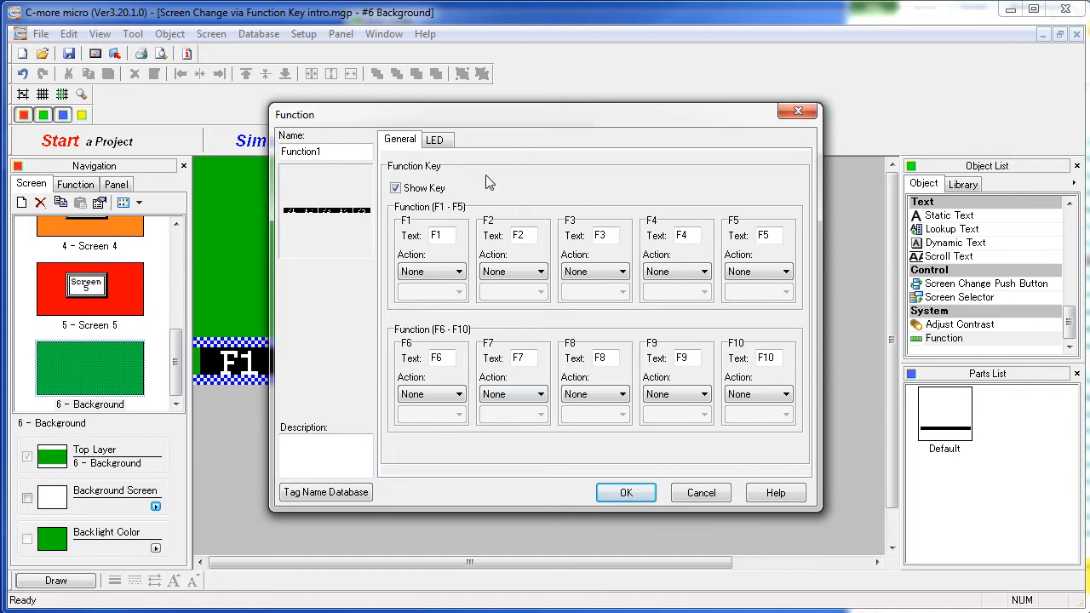
{"action": "mouse_move", "coordinate": [822, 354]}
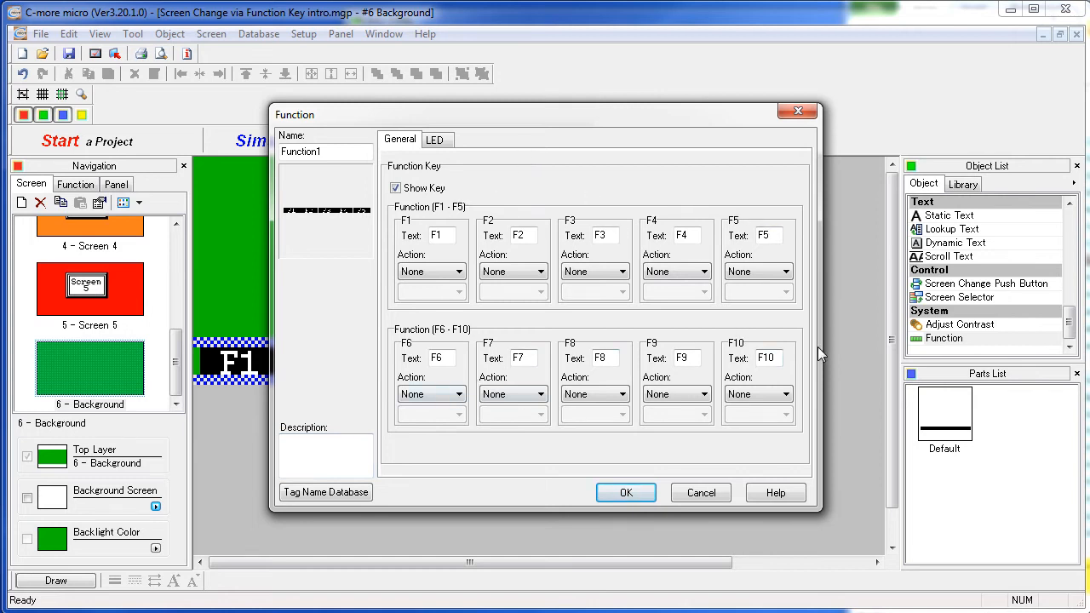
{"action": "left_click", "coordinate": [459, 271]}
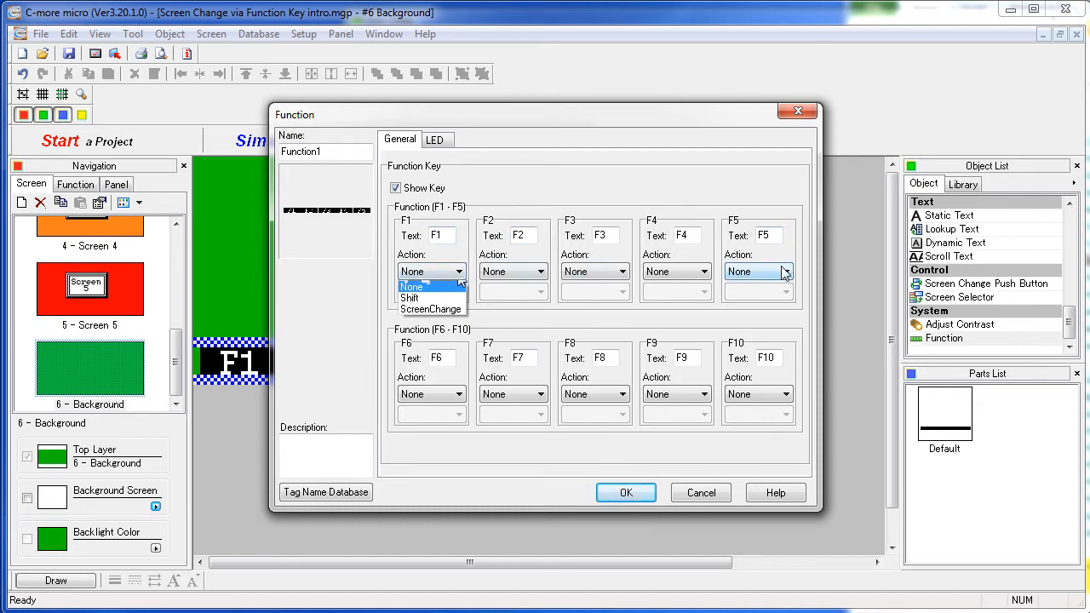
{"action": "left_click", "coordinate": [413, 286]}
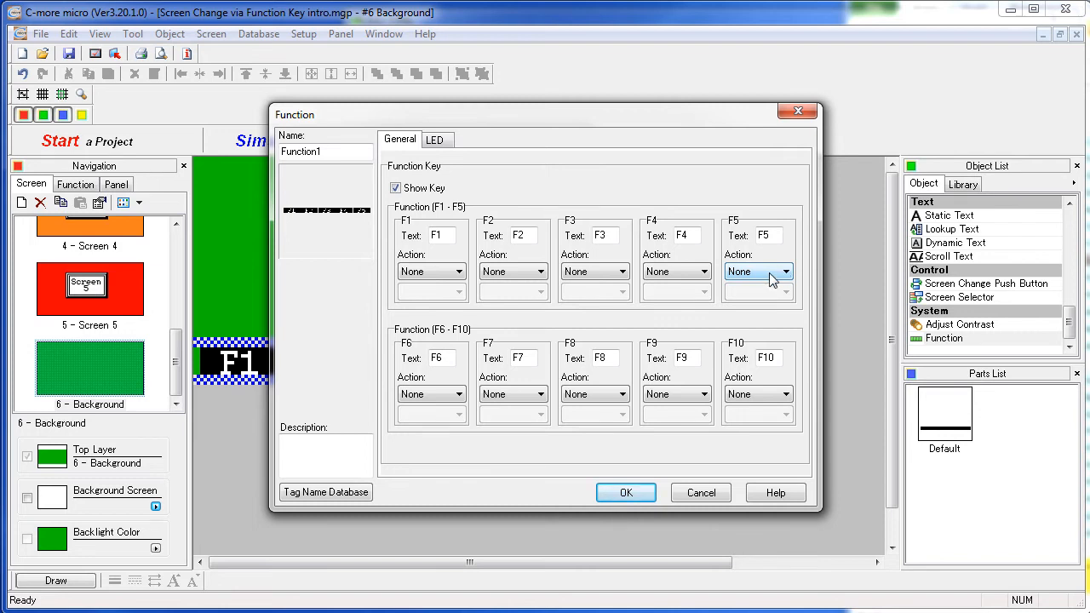
{"action": "left_click", "coordinate": [458, 270]}
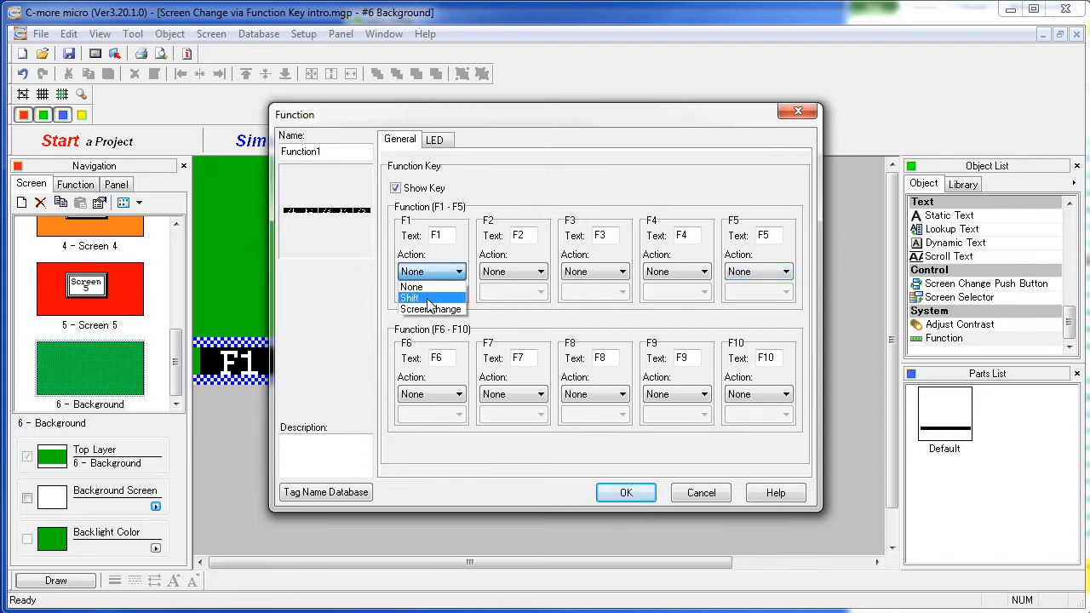
{"action": "left_click", "coordinate": [431, 309]}
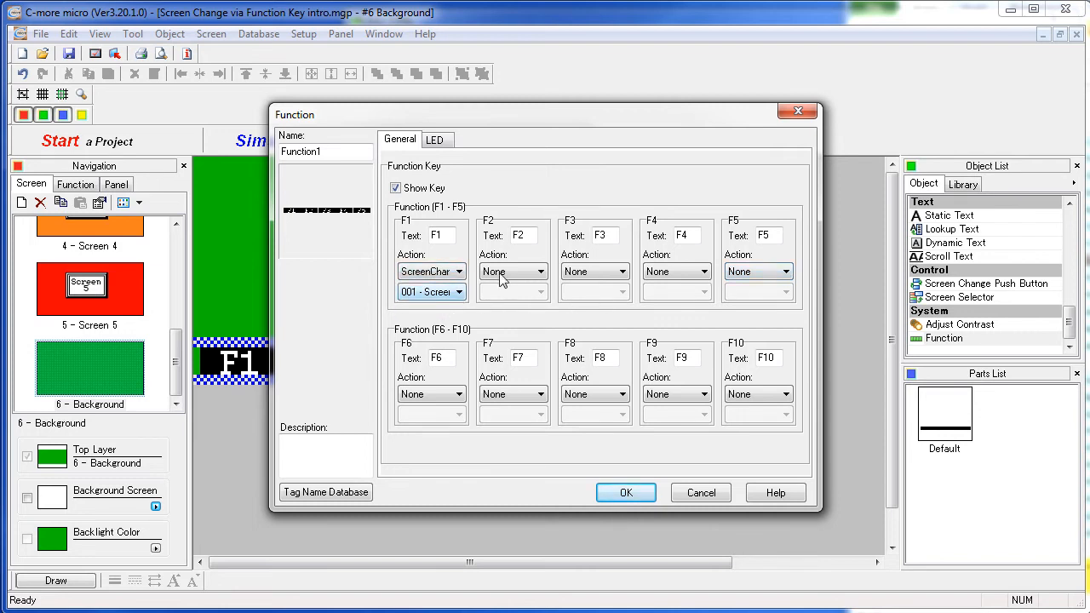
Step: Set F2–F5 to change to screens 002–005 and confirm the function key settings
{"action": "left_click", "coordinate": [542, 271]}
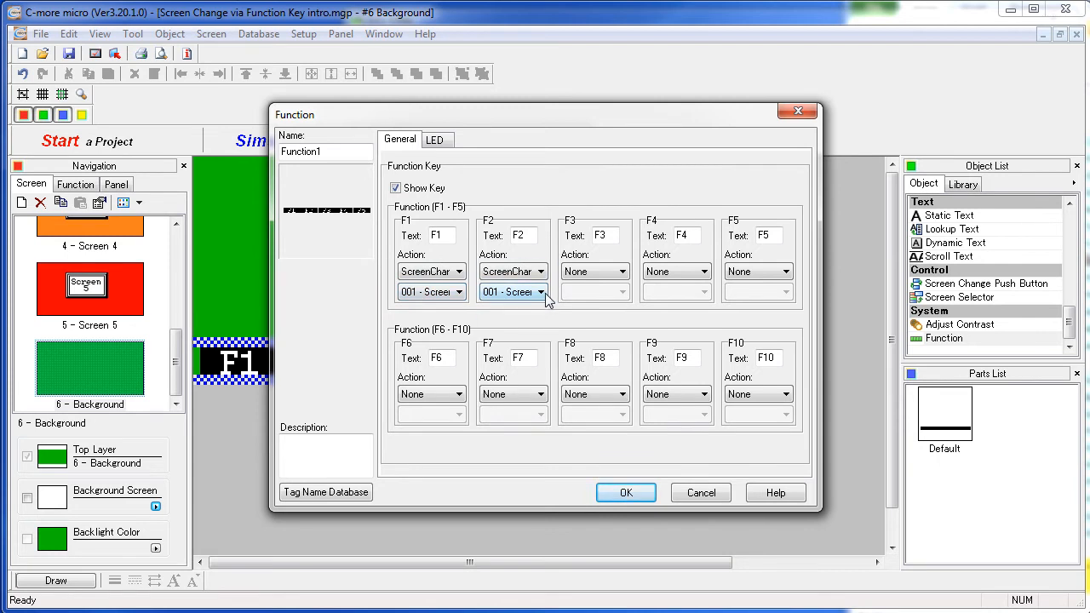
{"action": "left_click", "coordinate": [539, 291]}
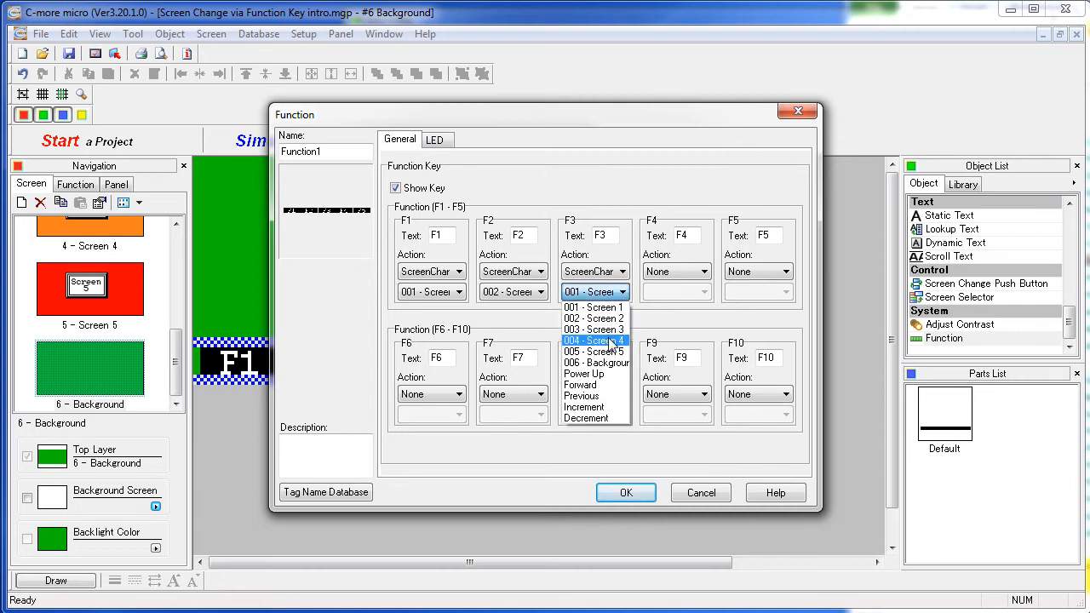
{"action": "left_click", "coordinate": [698, 271]}
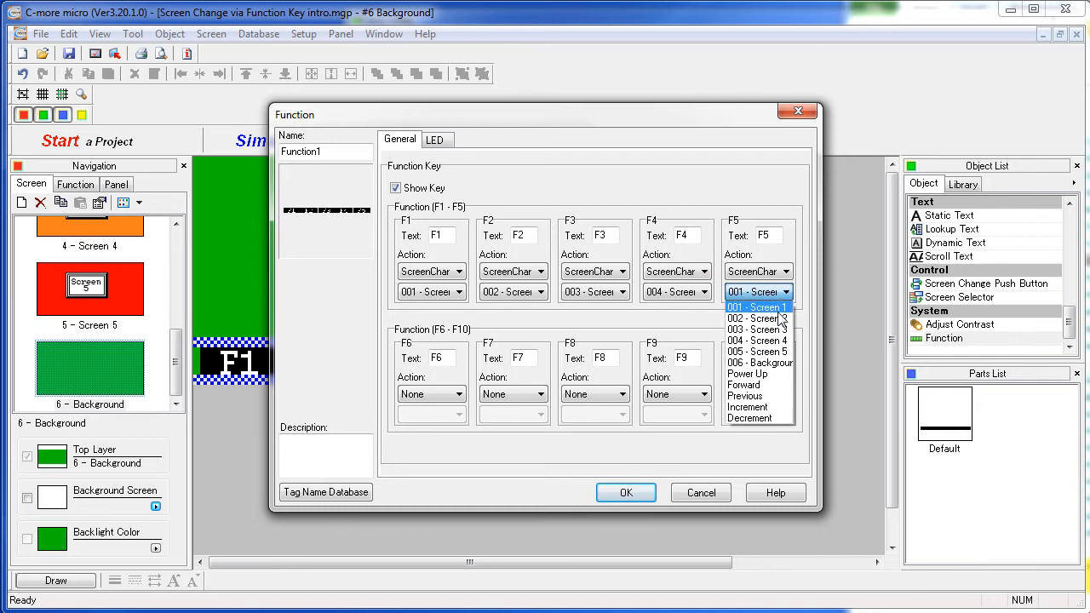
{"action": "left_click", "coordinate": [757, 352]}
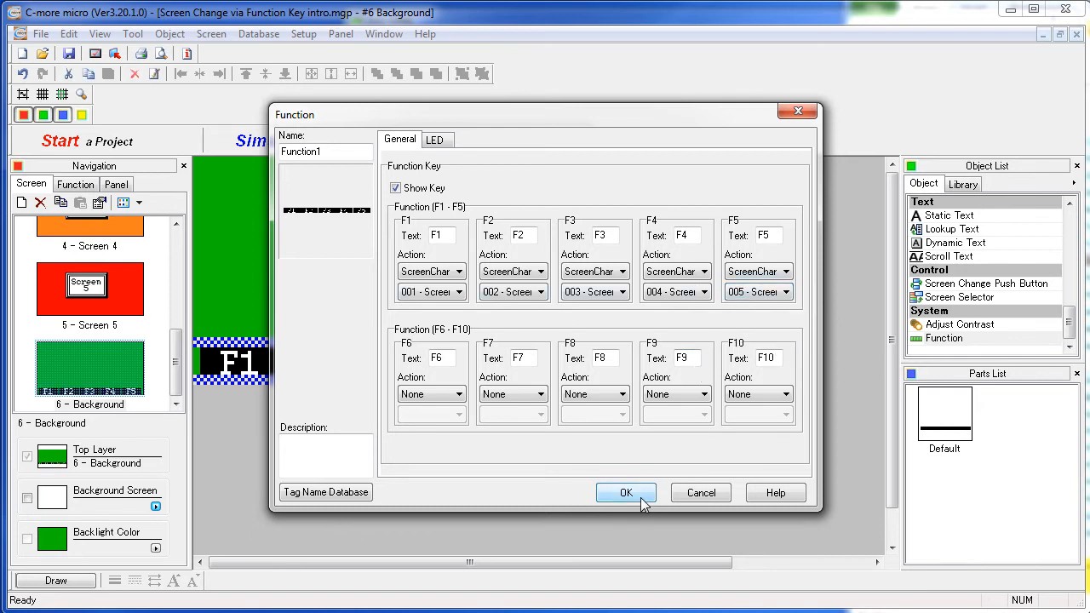
{"action": "left_click", "coordinate": [626, 492]}
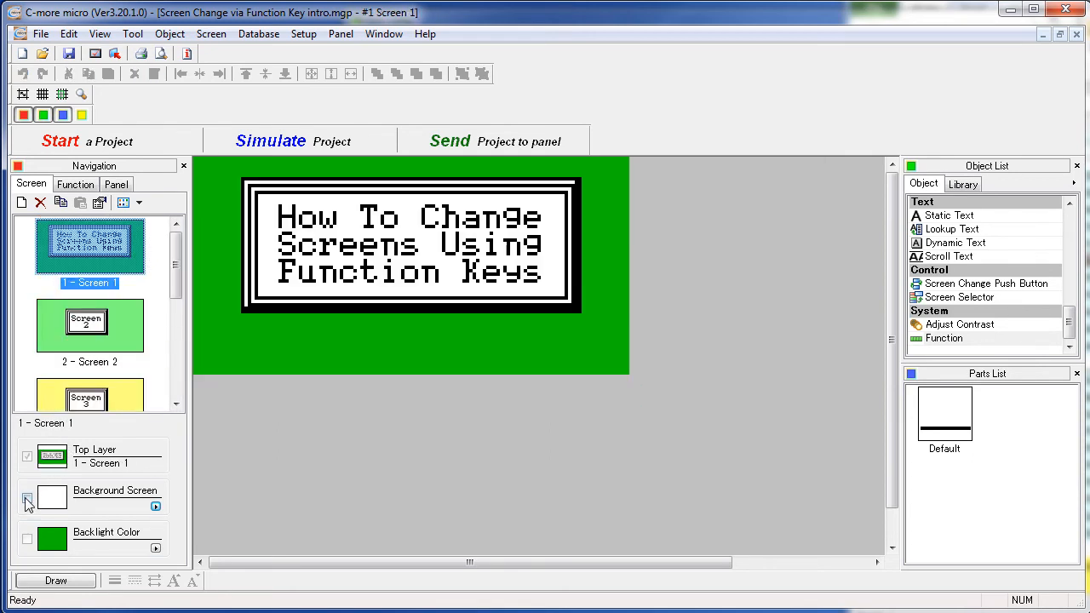
{"action": "mouse_move", "coordinate": [190, 522]}
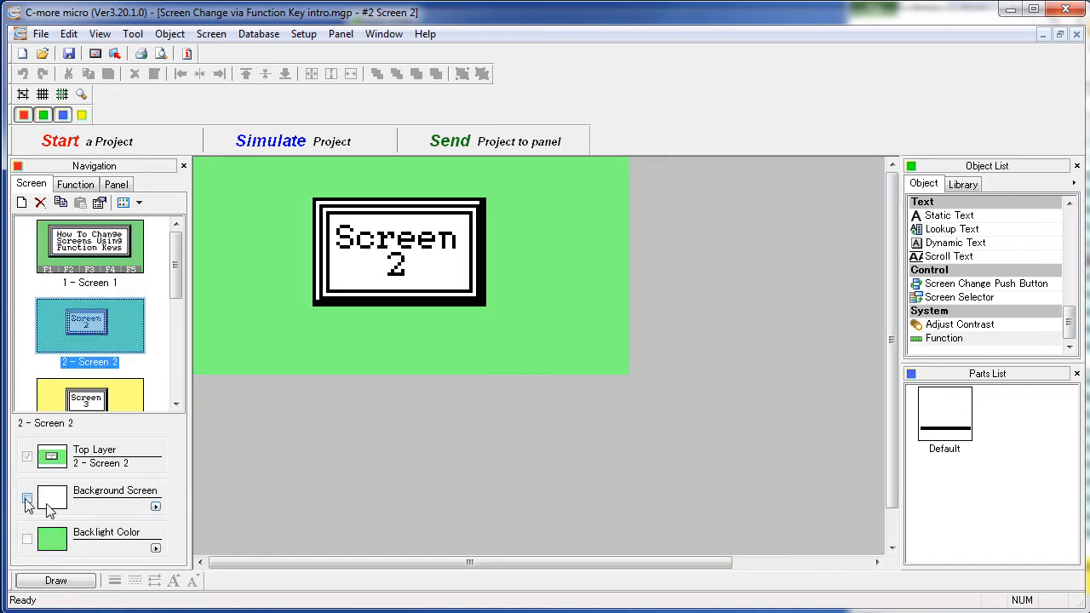
Step: Set Background Screen to '6 - Background' for Screens 2, 3, 4 and 5
{"action": "left_click", "coordinate": [155, 506]}
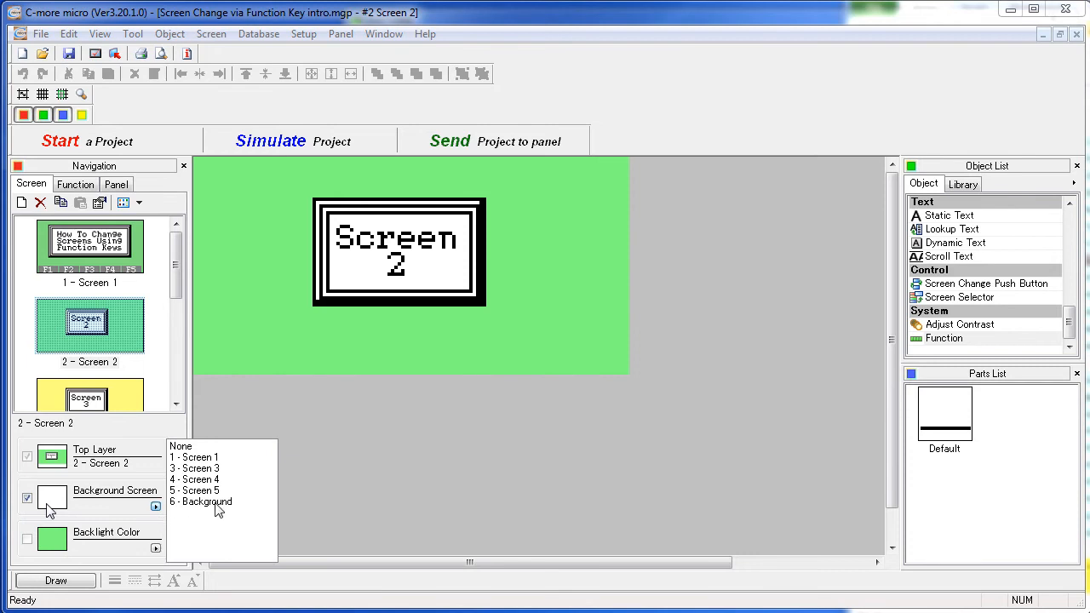
{"action": "left_click", "coordinate": [200, 468]}
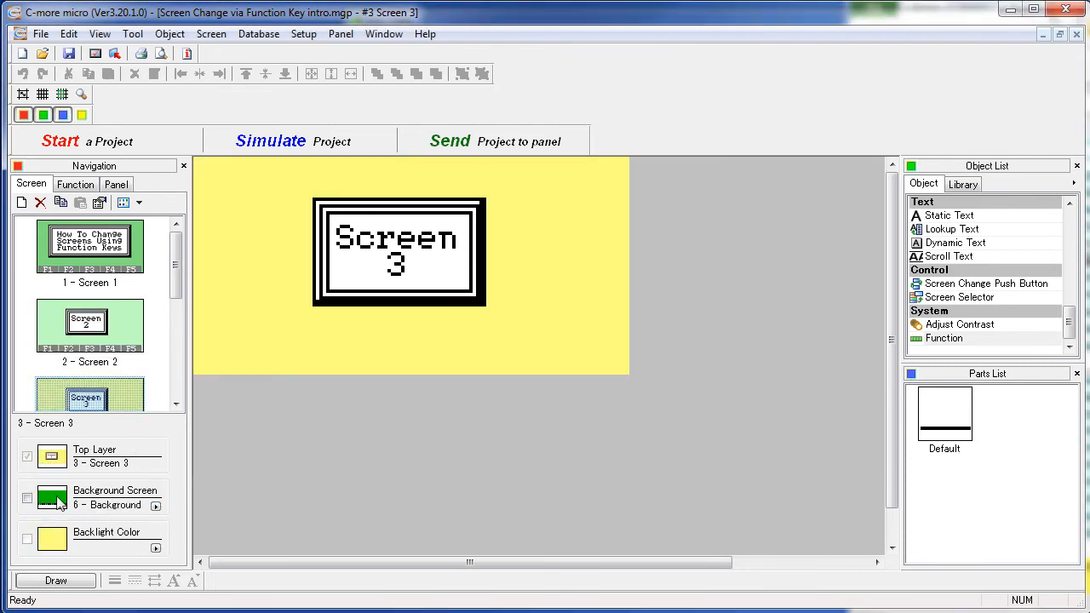
{"action": "left_click", "coordinate": [27, 498]}
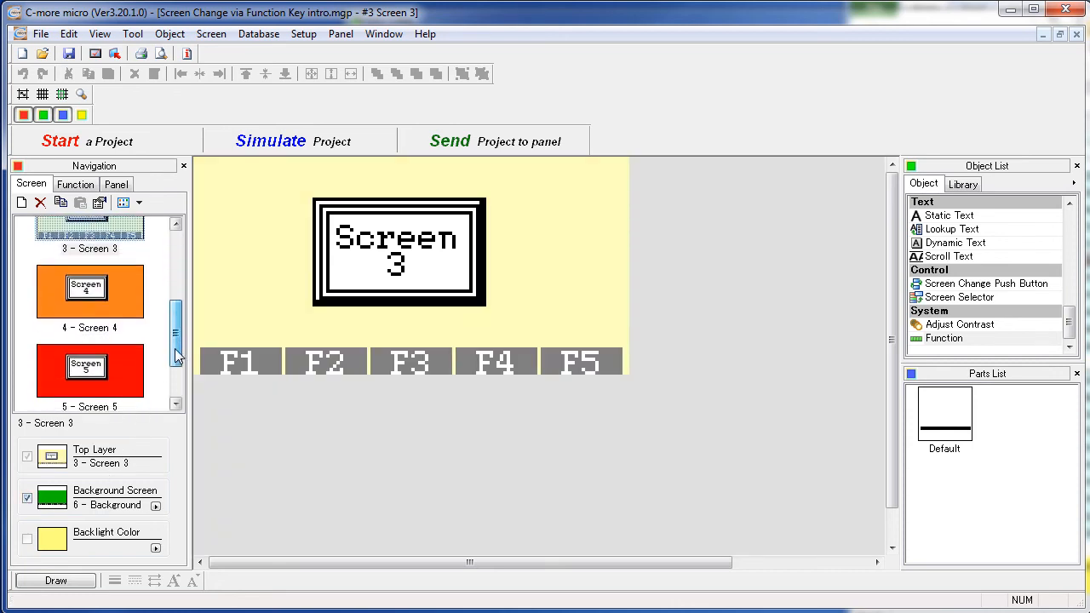
{"action": "left_click", "coordinate": [156, 504]}
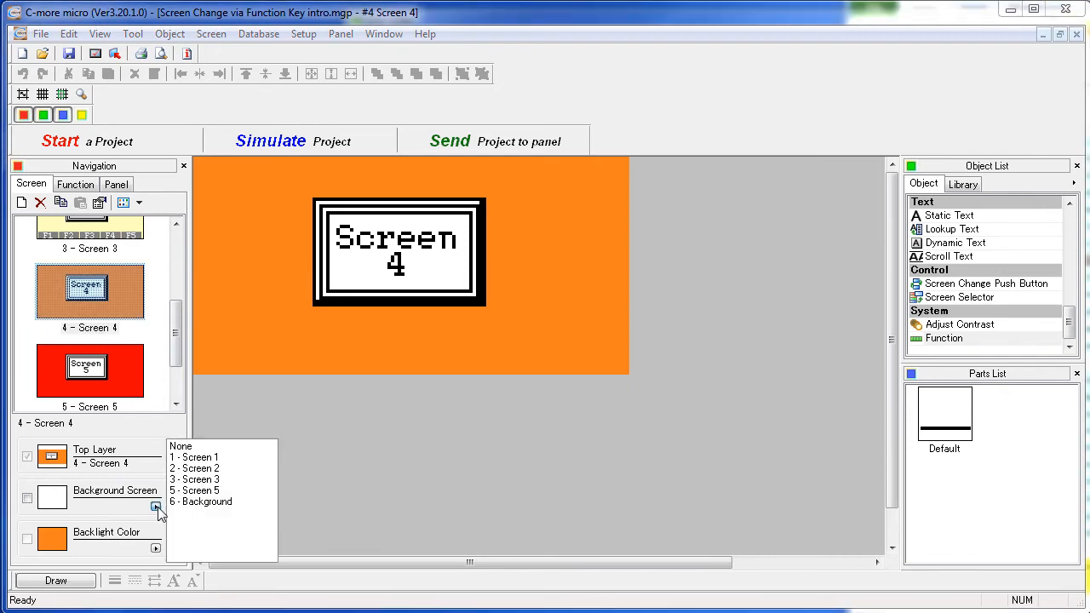
{"action": "left_click", "coordinate": [207, 501]}
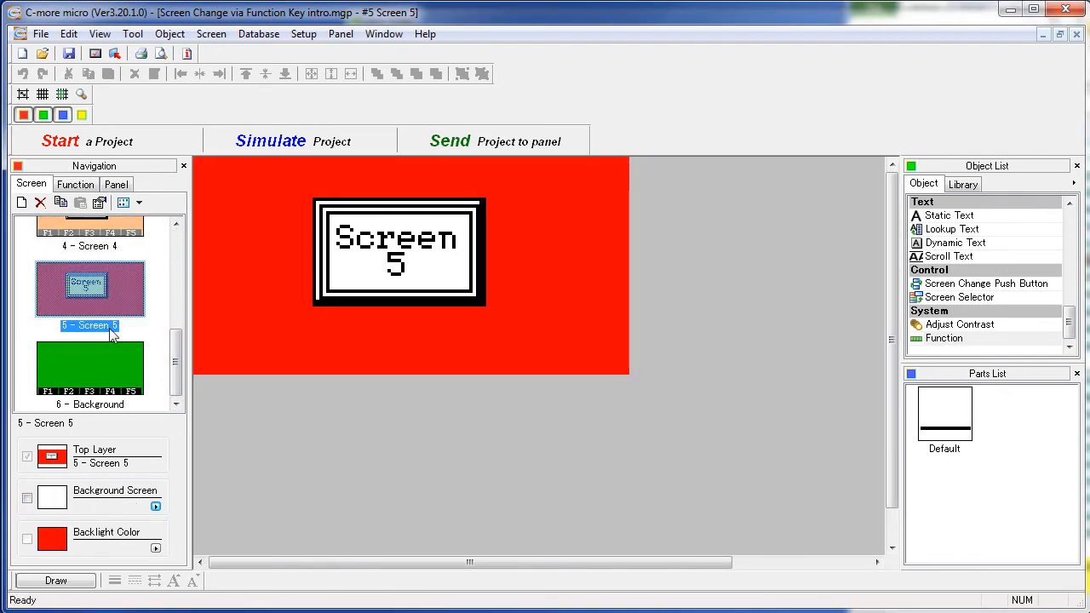
{"action": "left_click", "coordinate": [156, 505]}
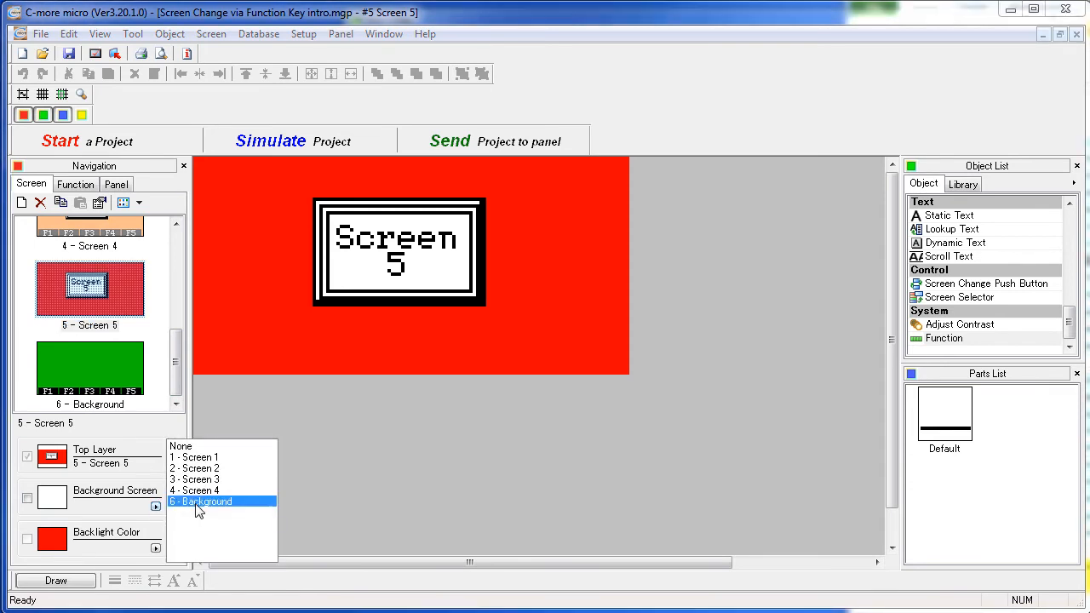
{"action": "left_click", "coordinate": [202, 501]}
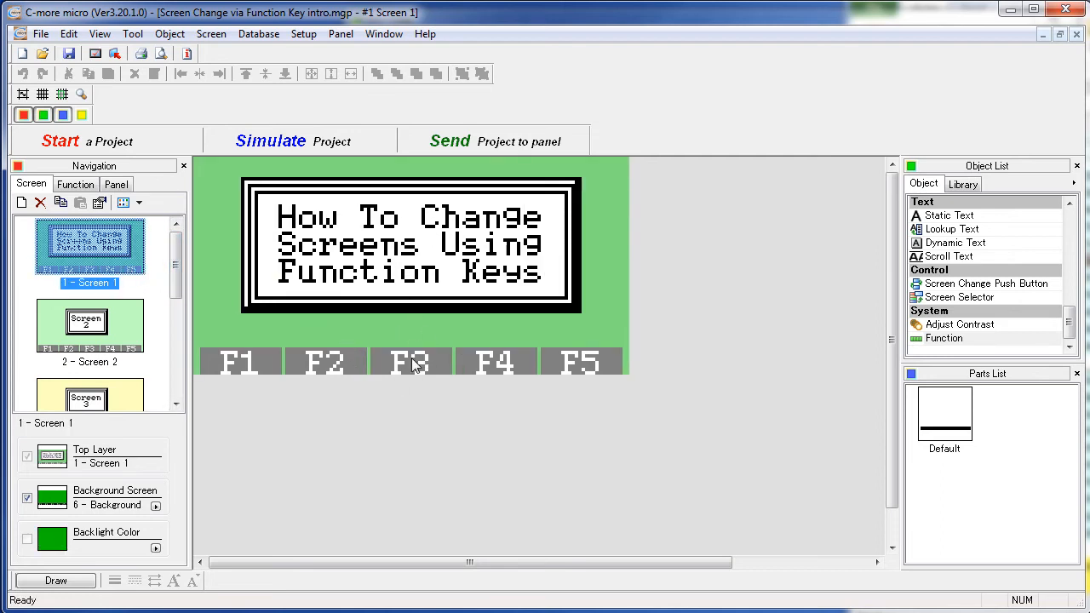
{"action": "scroll", "scroll_direction": "down", "scroll_amount": 3}
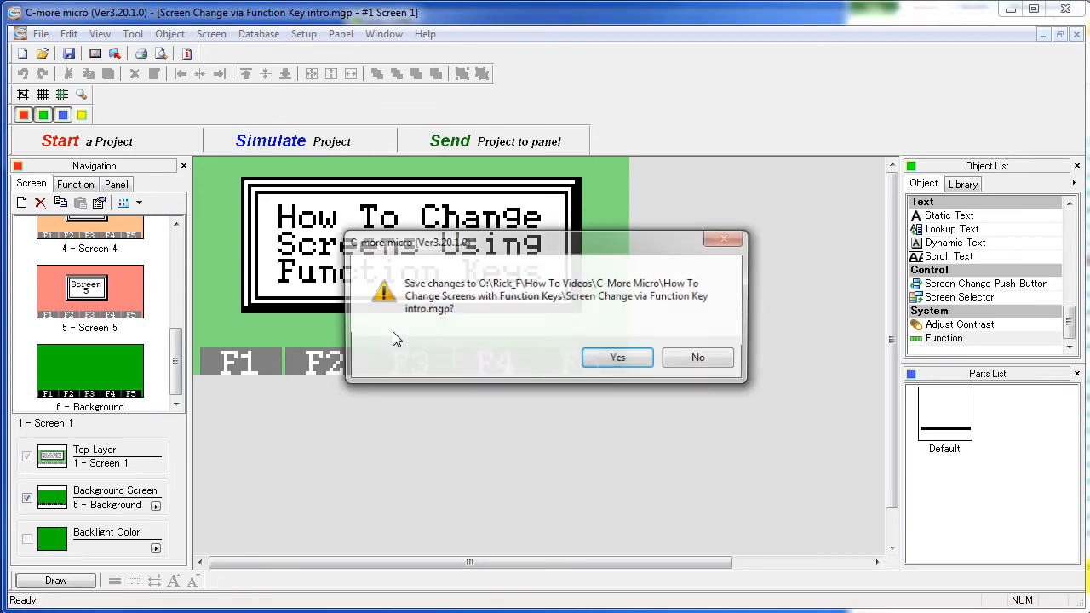
Step: Save changes, press F5 in simulation to reach Screen 5, then exit the simulator
{"action": "left_click", "coordinate": [617, 357]}
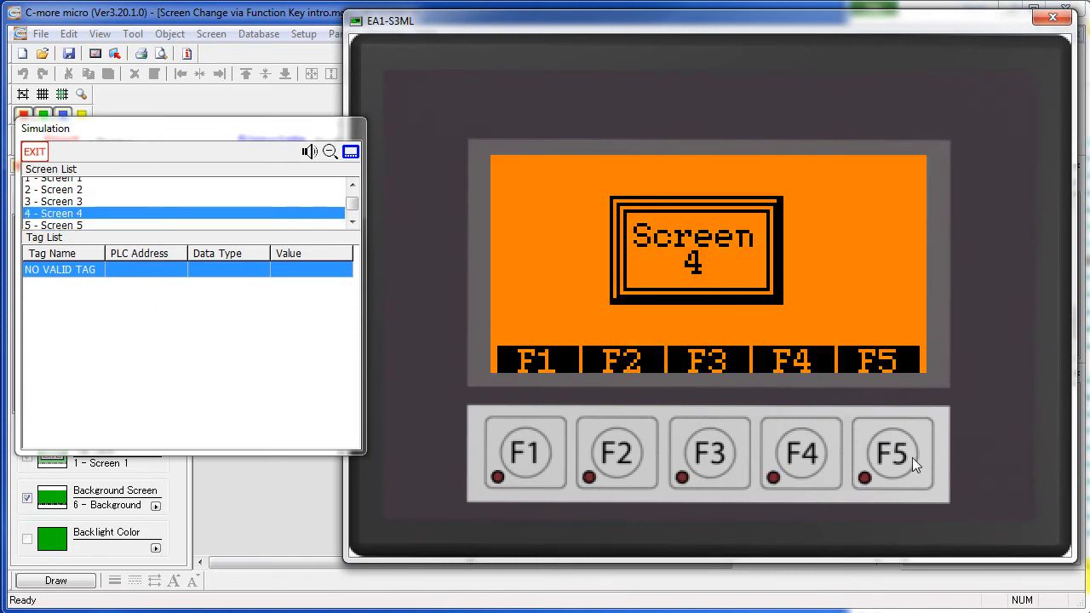
{"action": "left_click", "coordinate": [892, 452]}
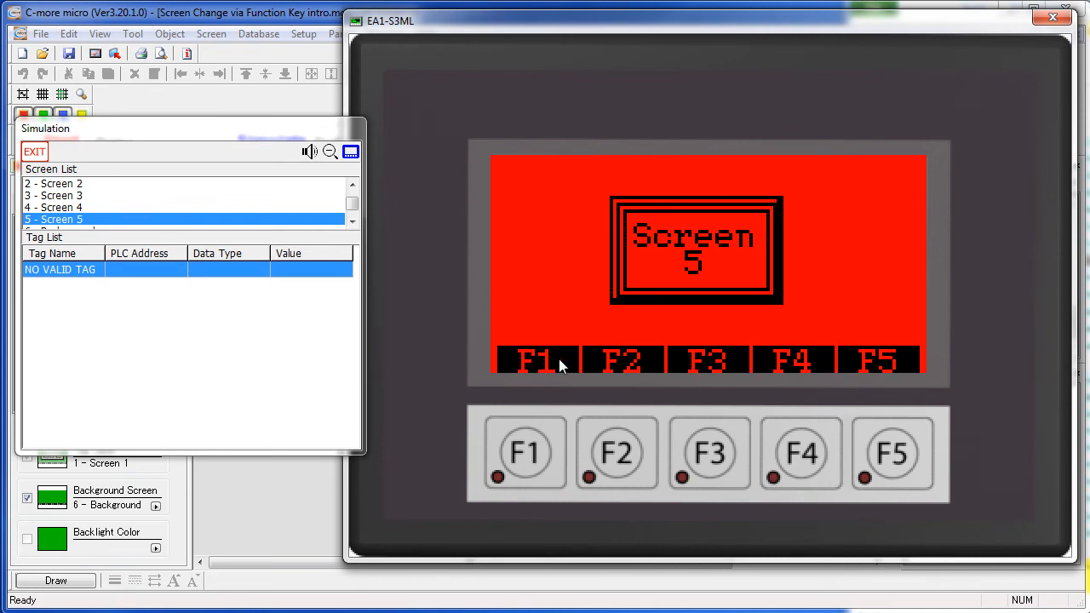
{"action": "left_click", "coordinate": [34, 151]}
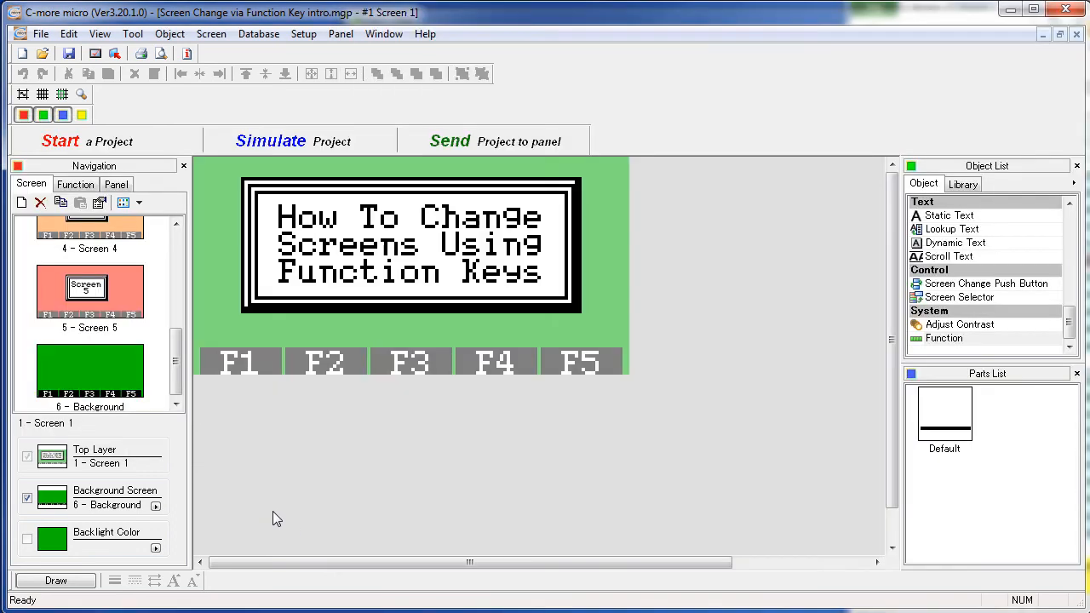
{"action": "mouse_move", "coordinate": [382, 364]}
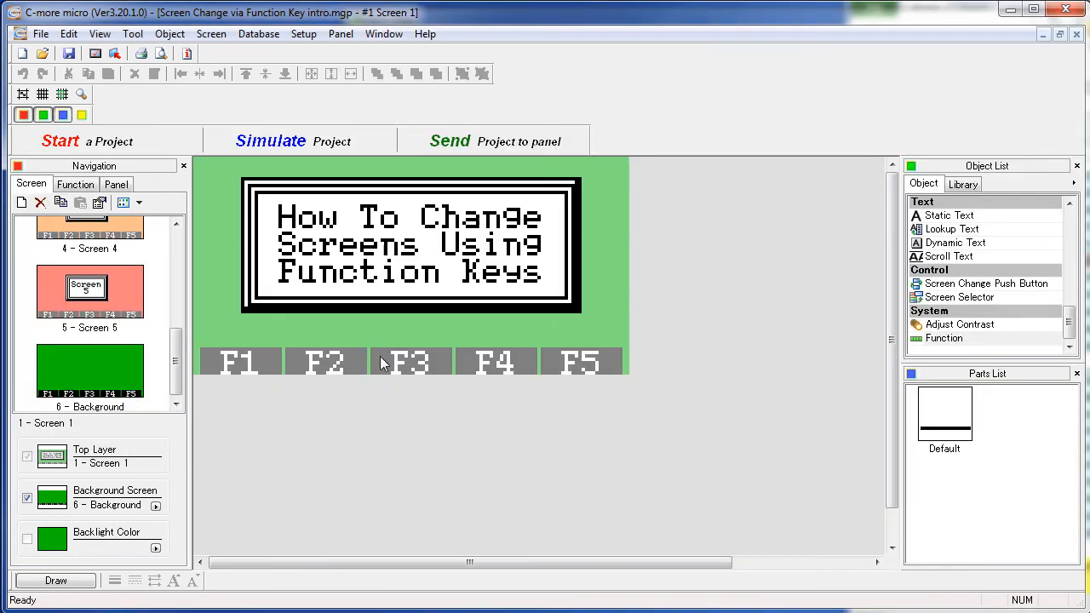
{"action": "mouse_move", "coordinate": [123, 371]}
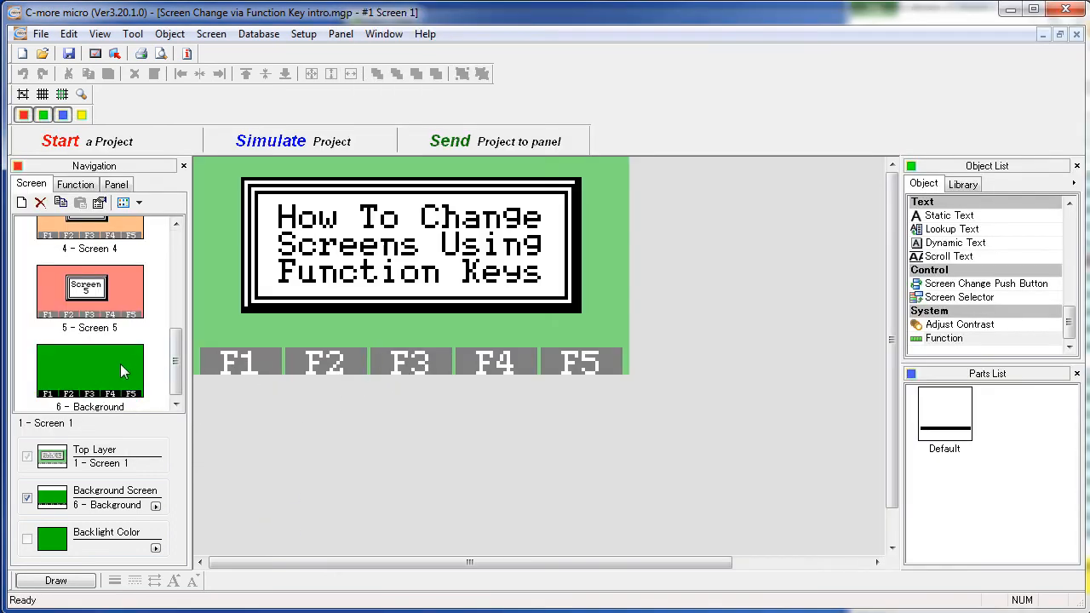
Step: Turn off Show Key on the Background screen's Function object and confirm
{"action": "double_click", "coordinate": [90, 371]}
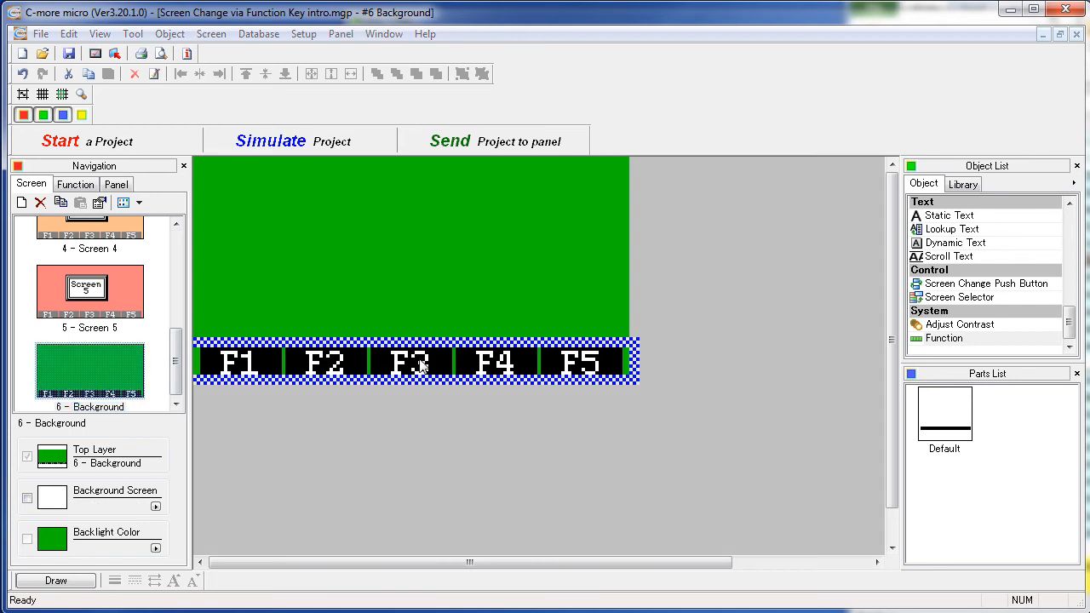
{"action": "double_click", "coordinate": [414, 361]}
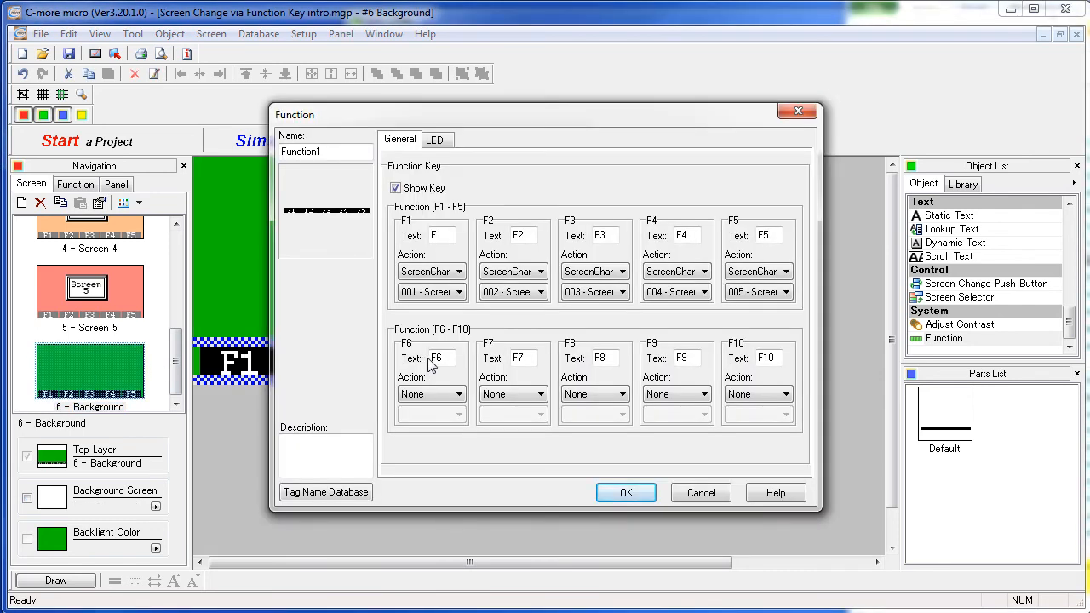
{"action": "left_click", "coordinate": [395, 188]}
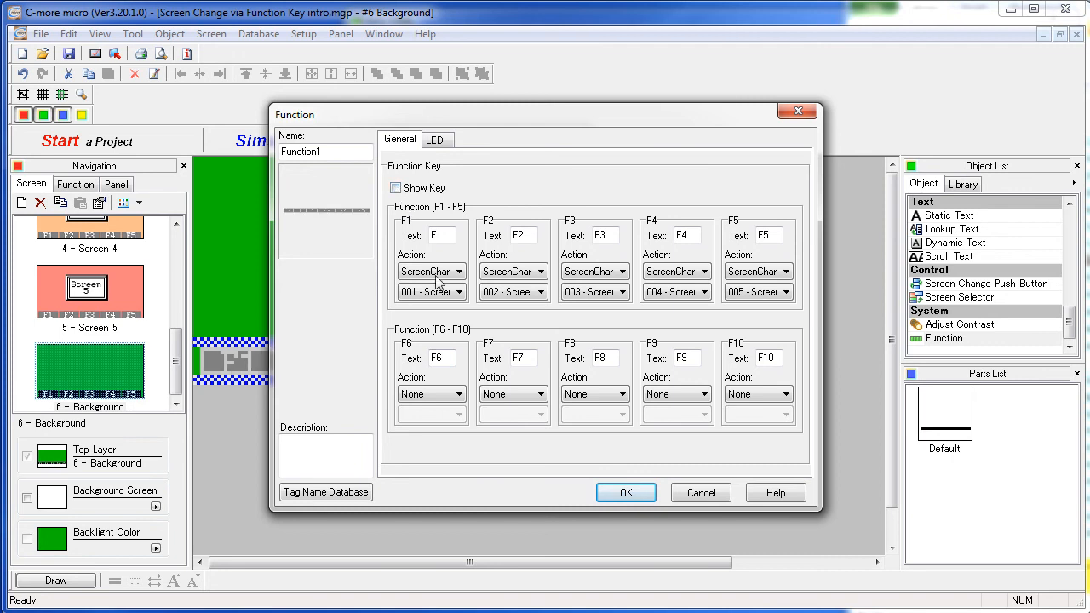
{"action": "left_click", "coordinate": [625, 492]}
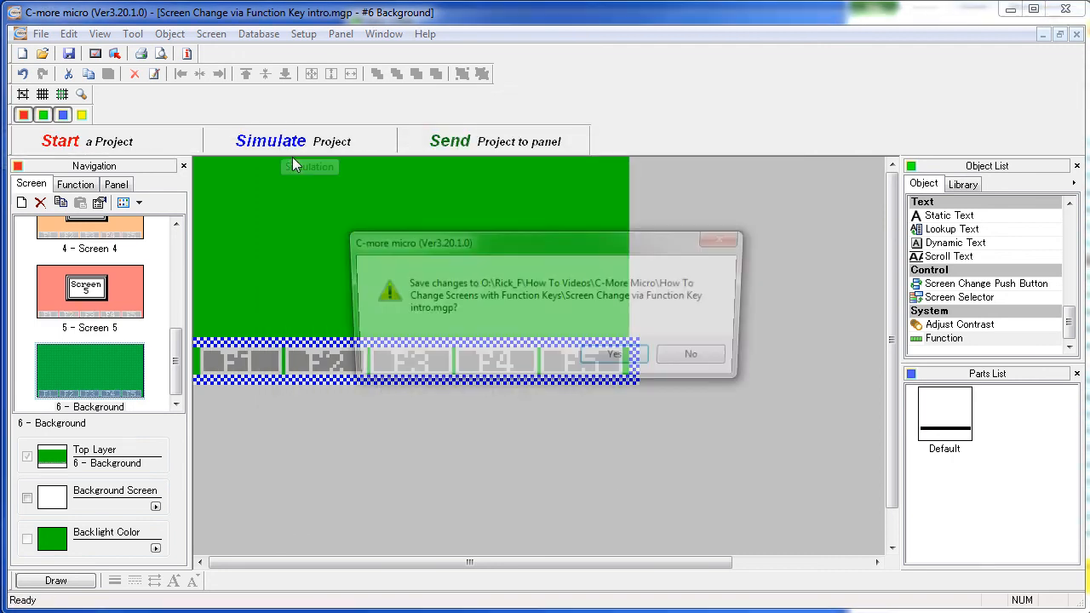
Step: Save changes, then press F2 and F3 in simulation to test unlabelled screen changes
{"action": "left_click", "coordinate": [612, 354]}
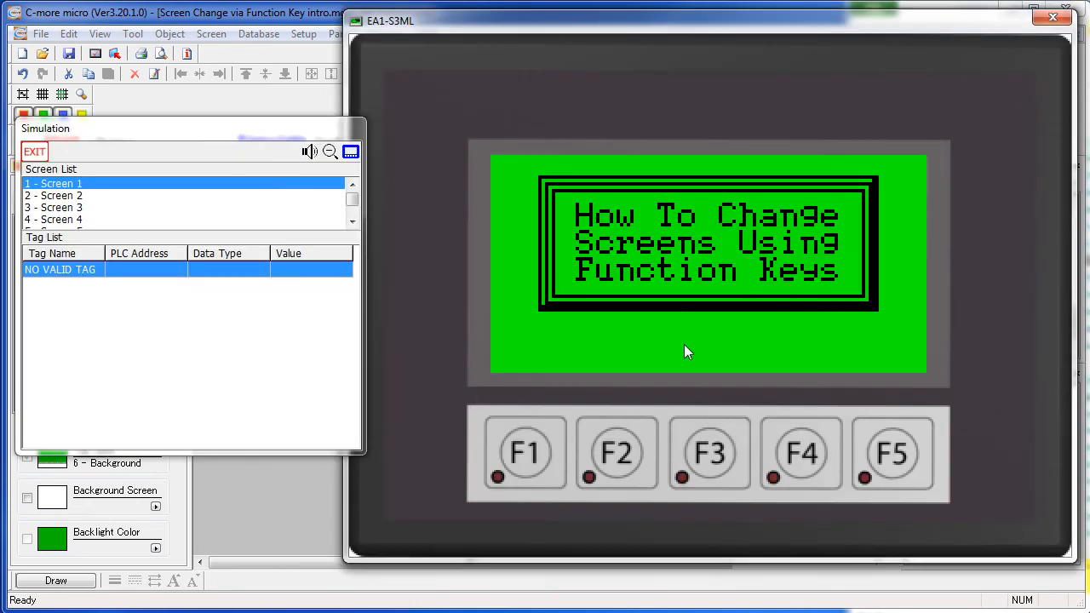
{"action": "left_click", "coordinate": [709, 453]}
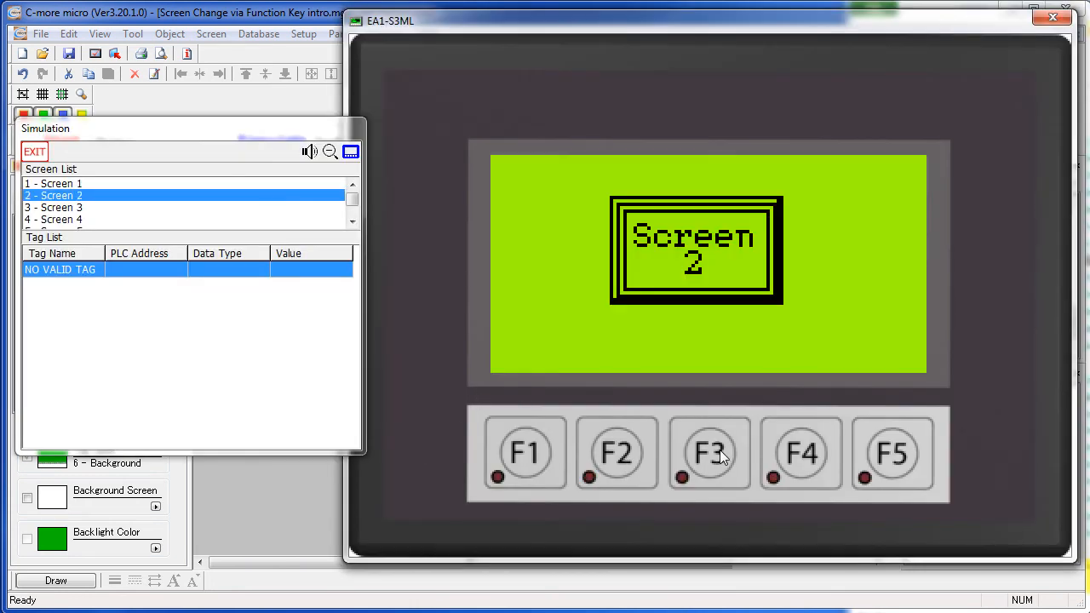
{"action": "left_click", "coordinate": [892, 451]}
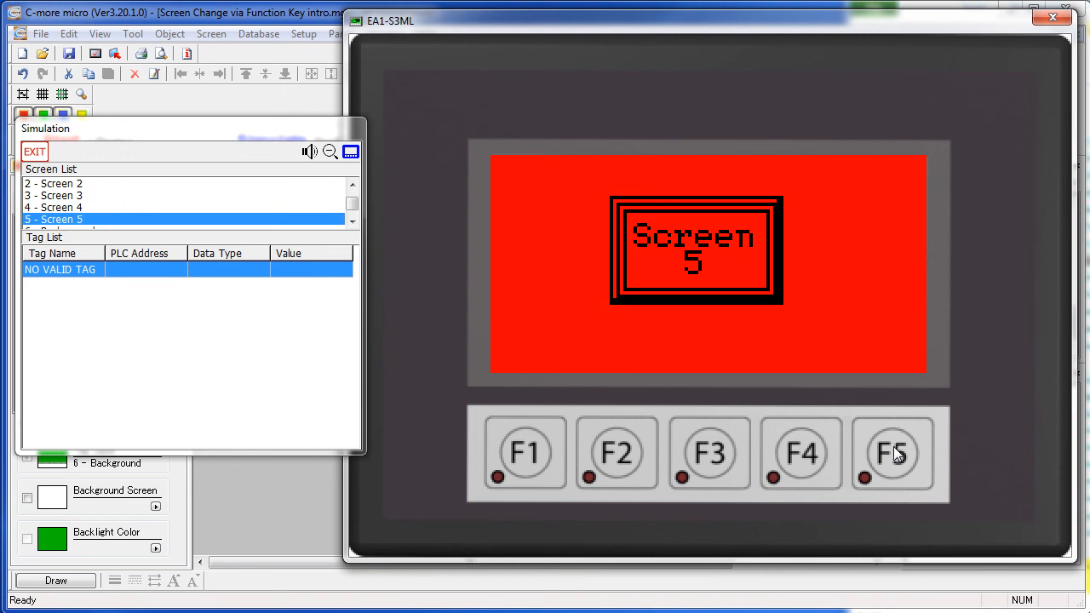
{"action": "mouse_move", "coordinate": [536, 481]}
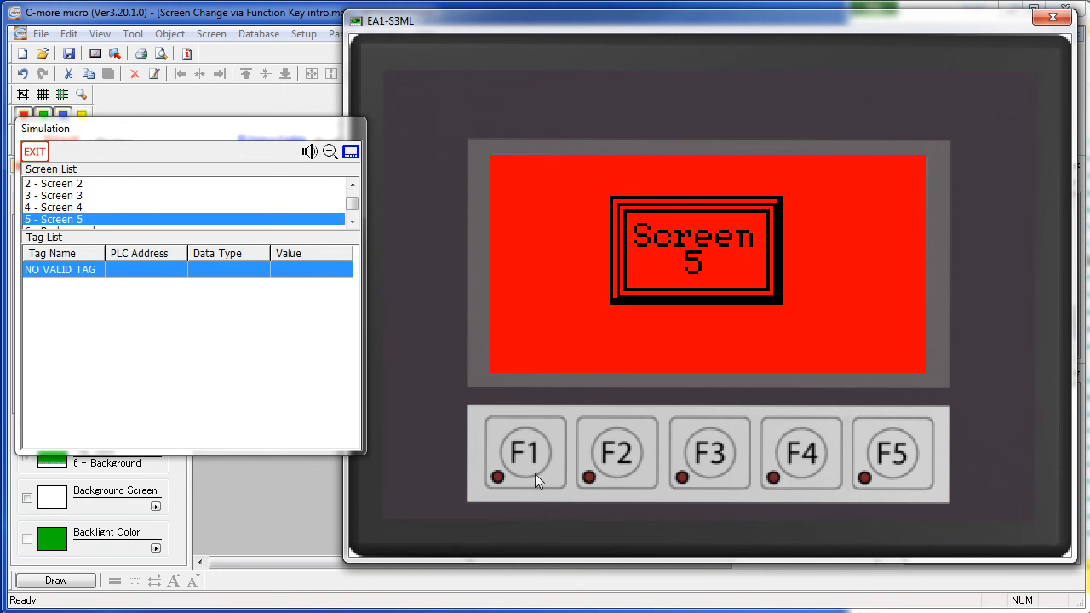
{"action": "mouse_move", "coordinate": [911, 321]}
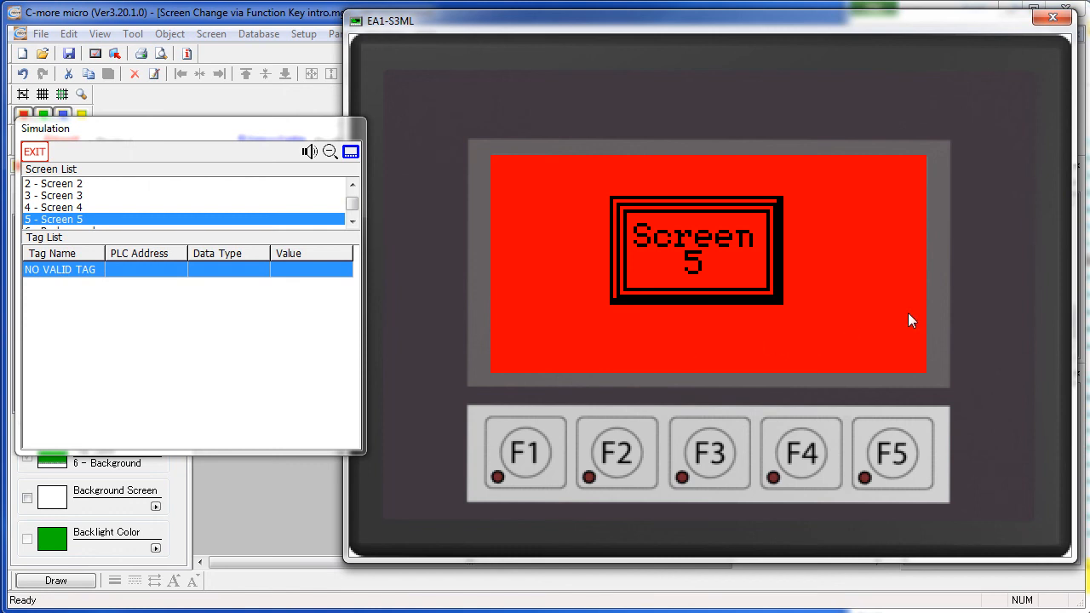
{"action": "mouse_move", "coordinate": [581, 375]}
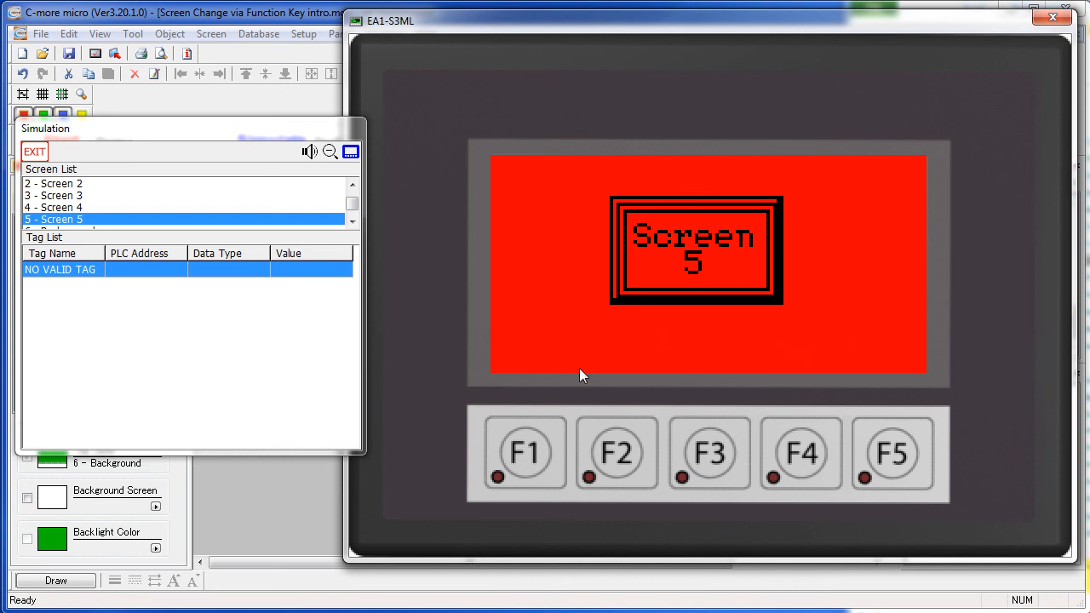
{"action": "mouse_move", "coordinate": [908, 328]}
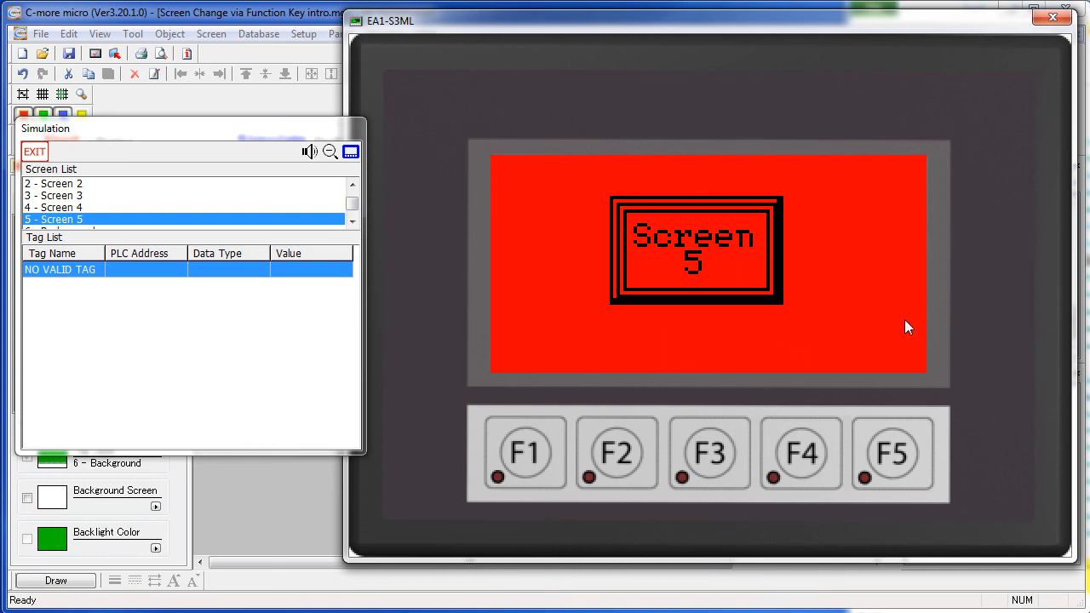